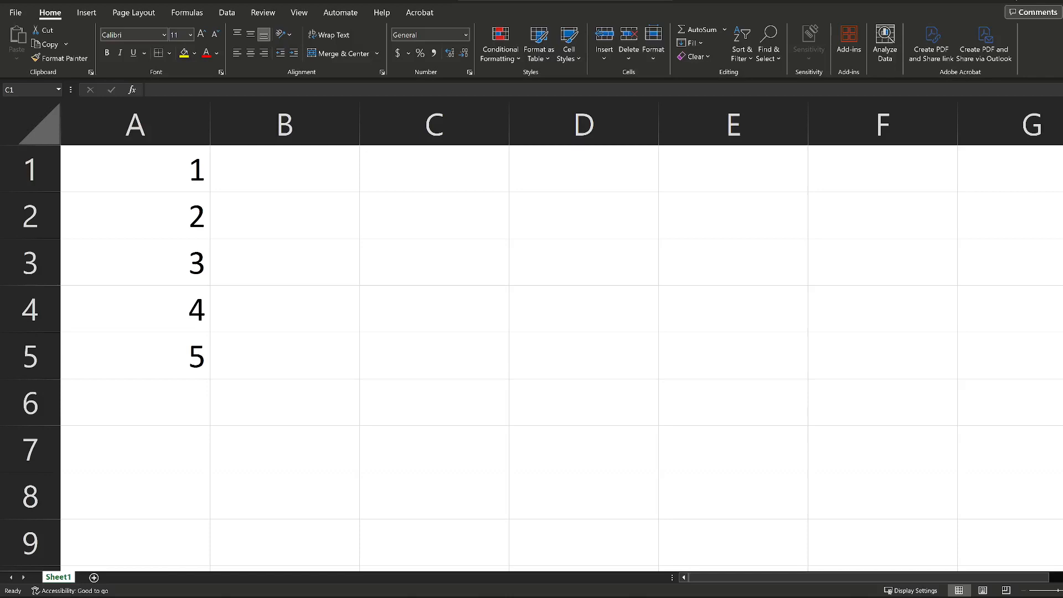
# - Enter =A1*A2*A3*A4*A5 in C1 so it returns 120
pyautogui.click(435, 169)
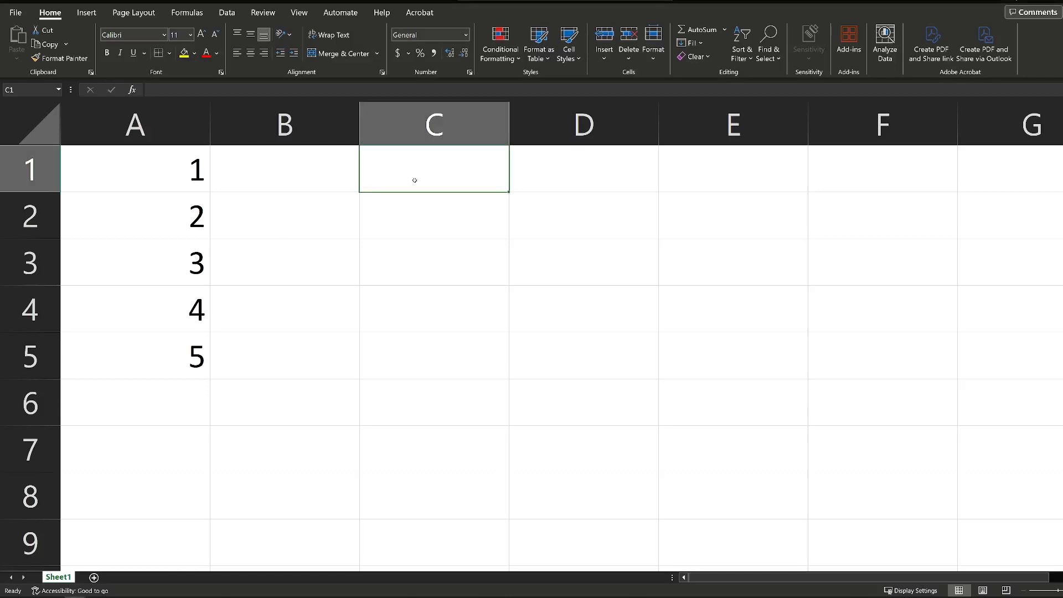
pyautogui.moveTo(409, 207)
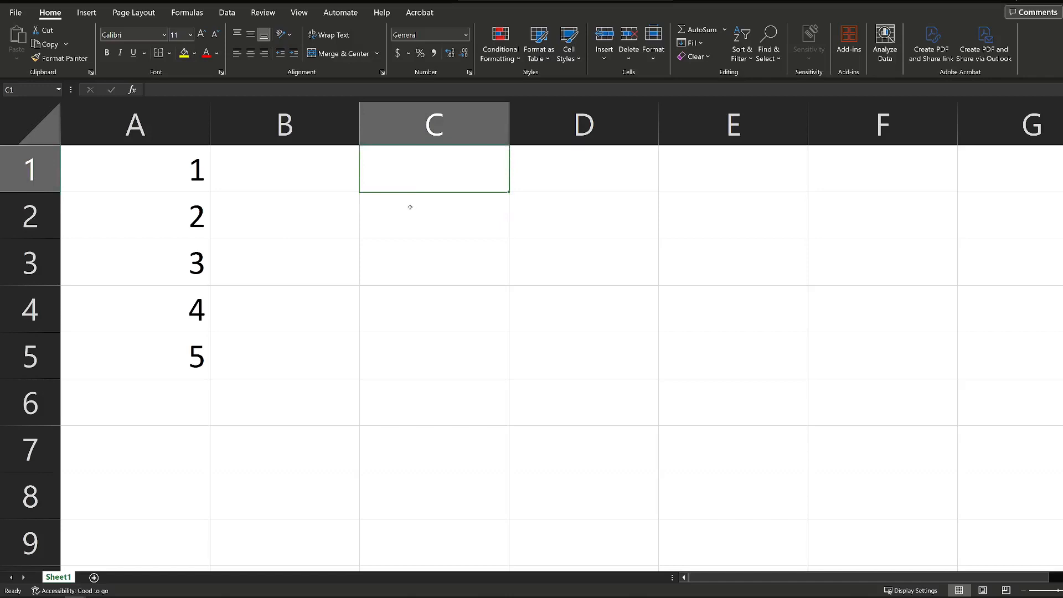
pyautogui.moveTo(211, 191)
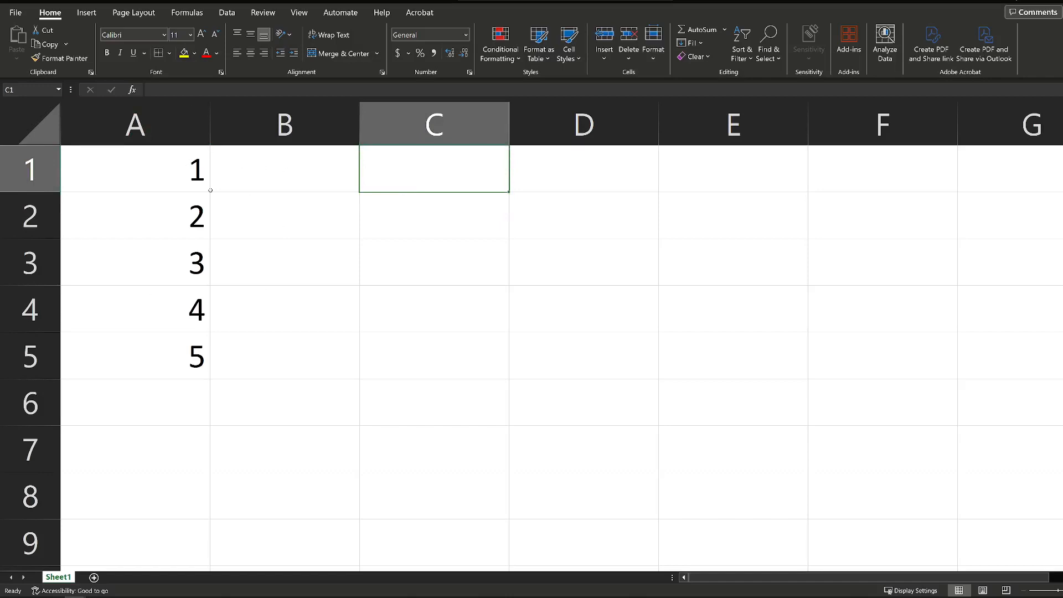
pyautogui.moveTo(134, 169); pyautogui.dragTo(134, 356)
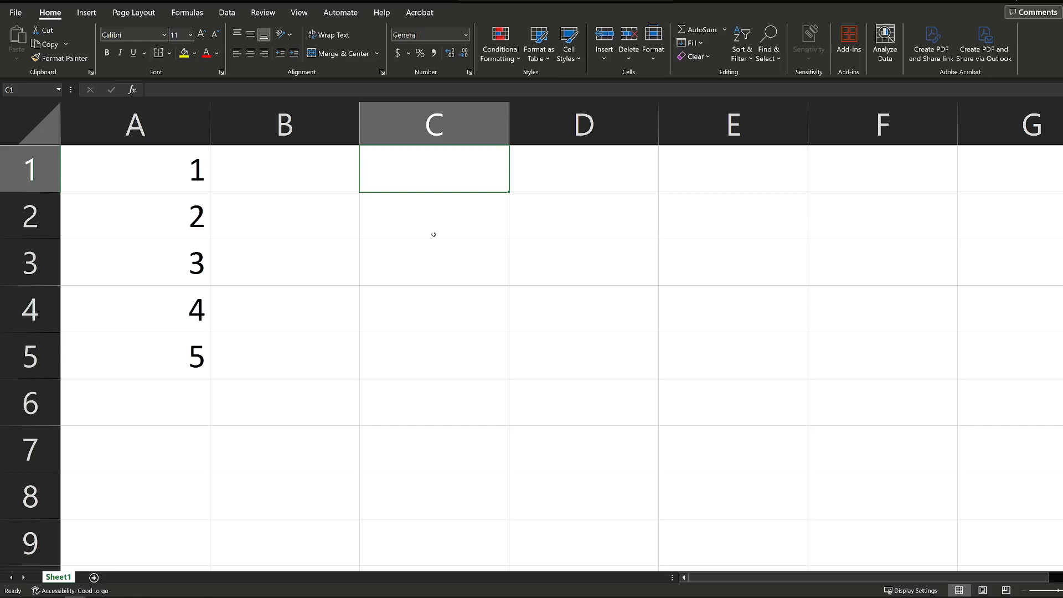
pyautogui.write('*')
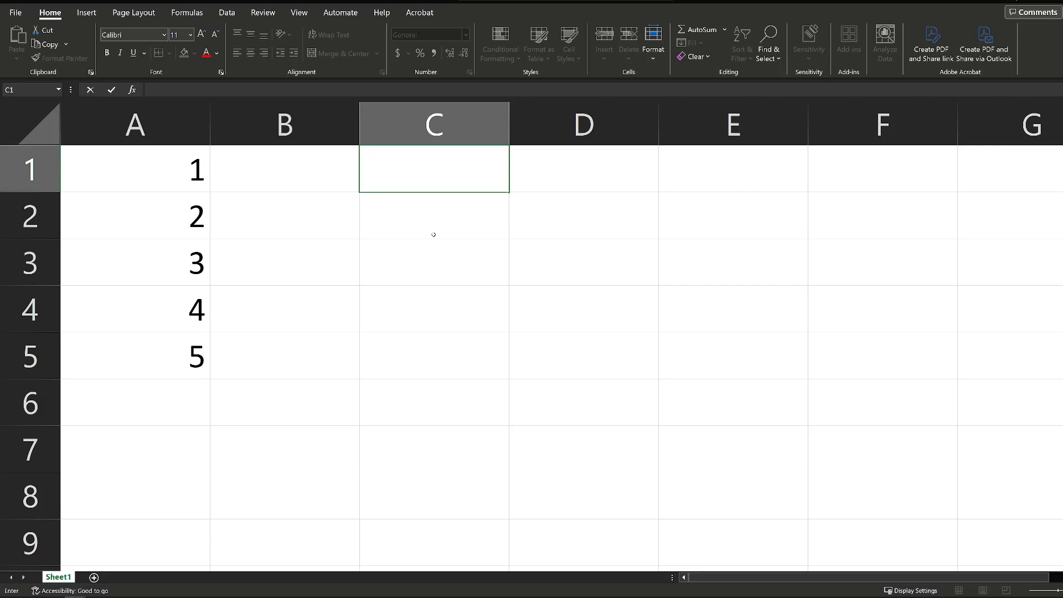
pyautogui.write('=')
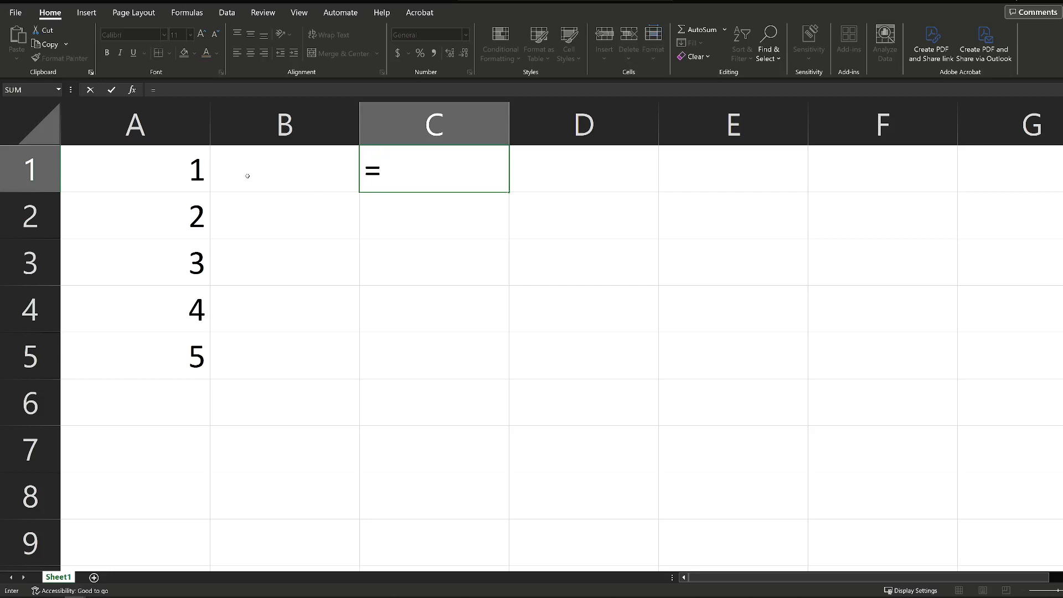
pyautogui.click(135, 168)
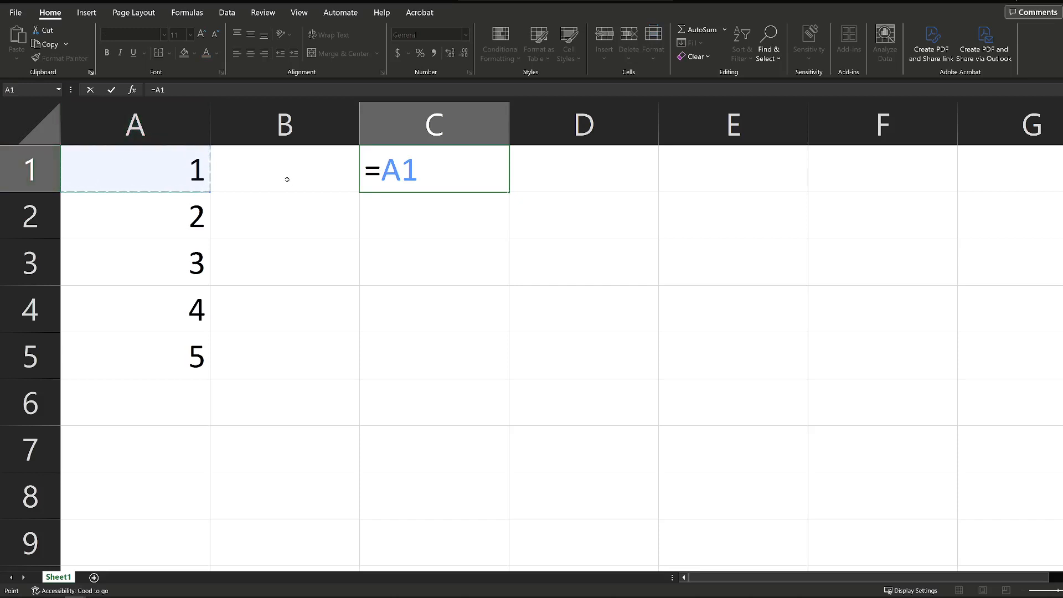
pyautogui.write('*')
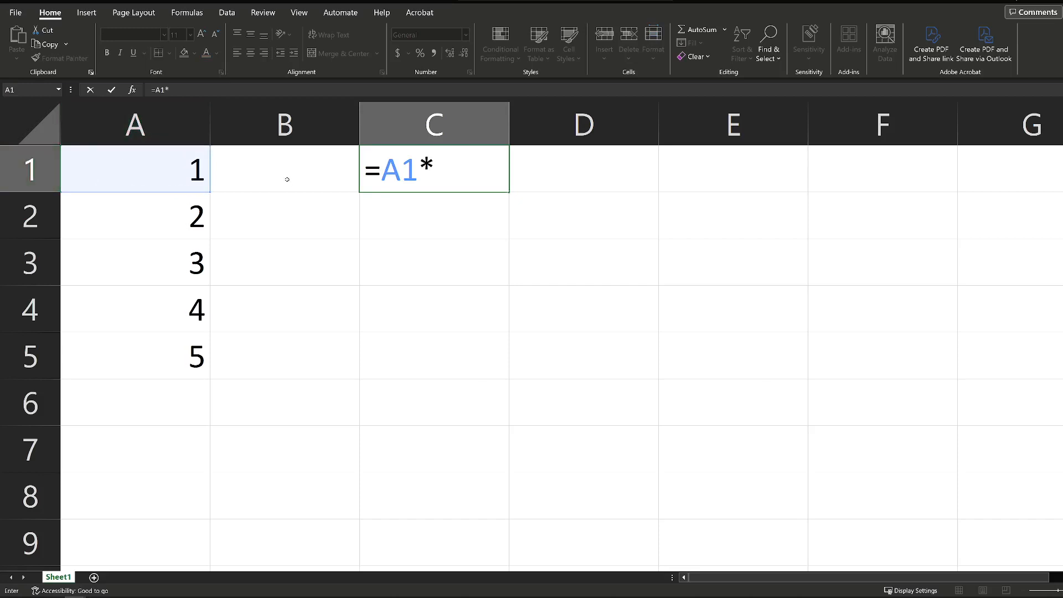
pyautogui.write('A')
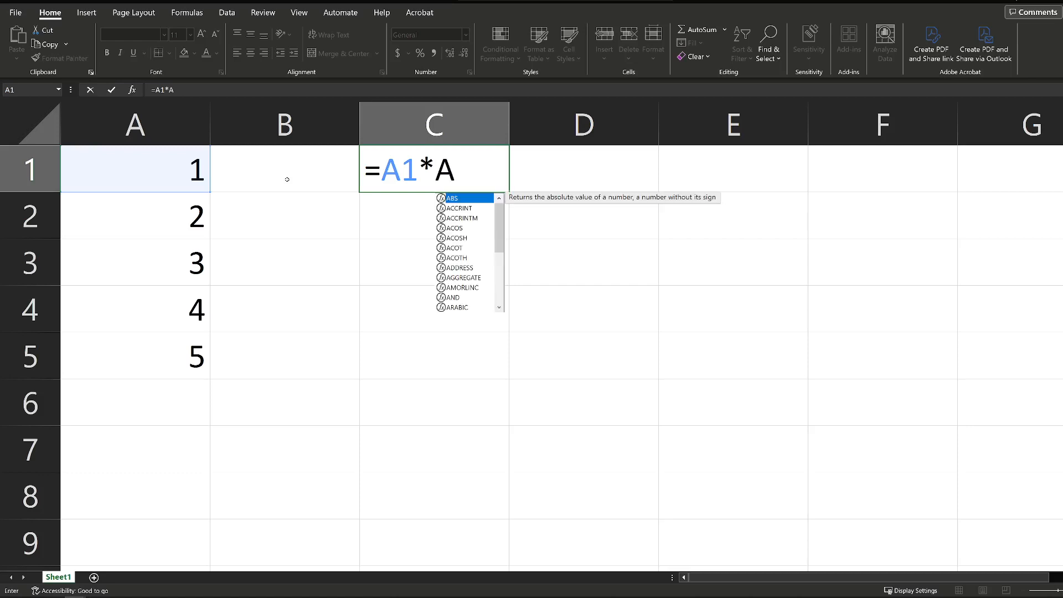
pyautogui.write('A2*A')
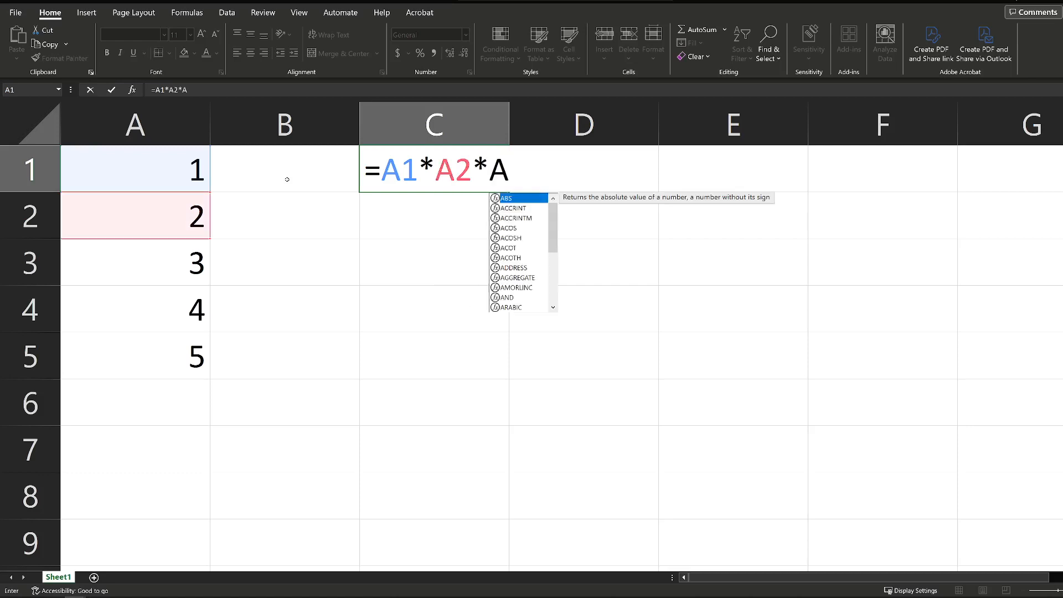
pyautogui.write('3*A4*')
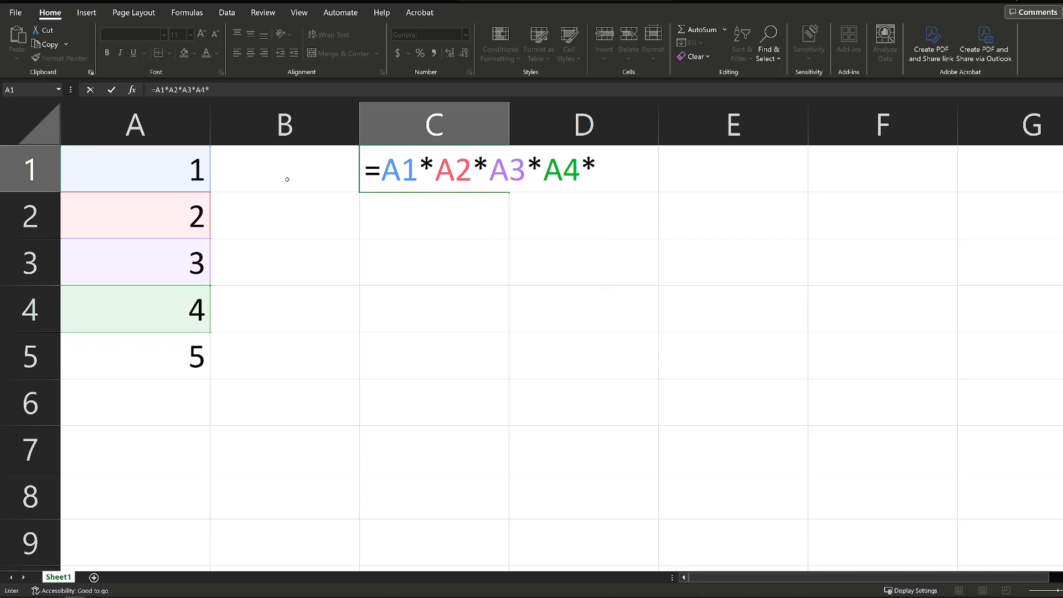
pyautogui.click(136, 356)
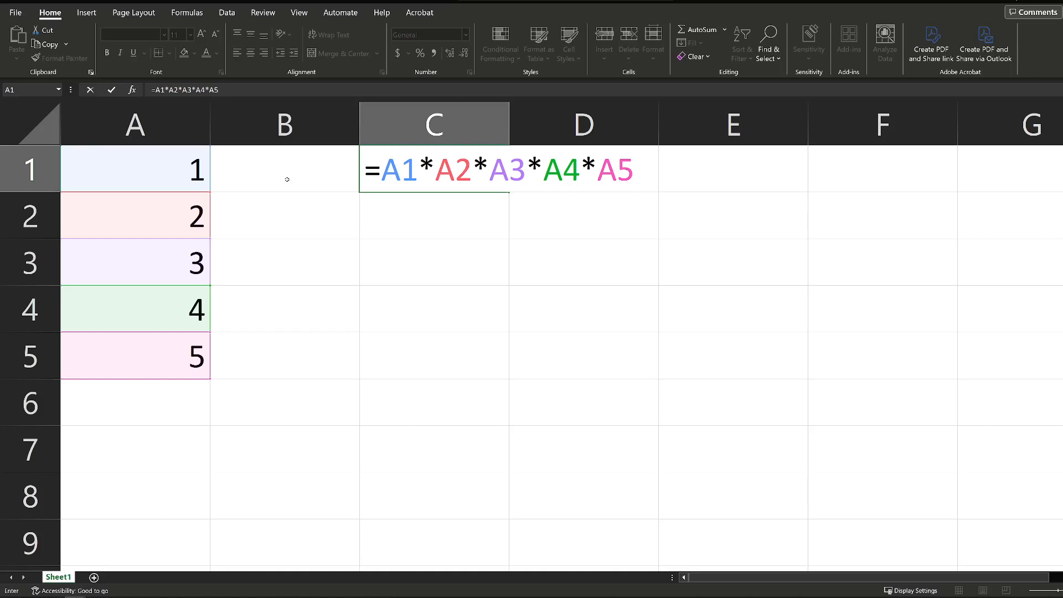
pyautogui.press('Enter')
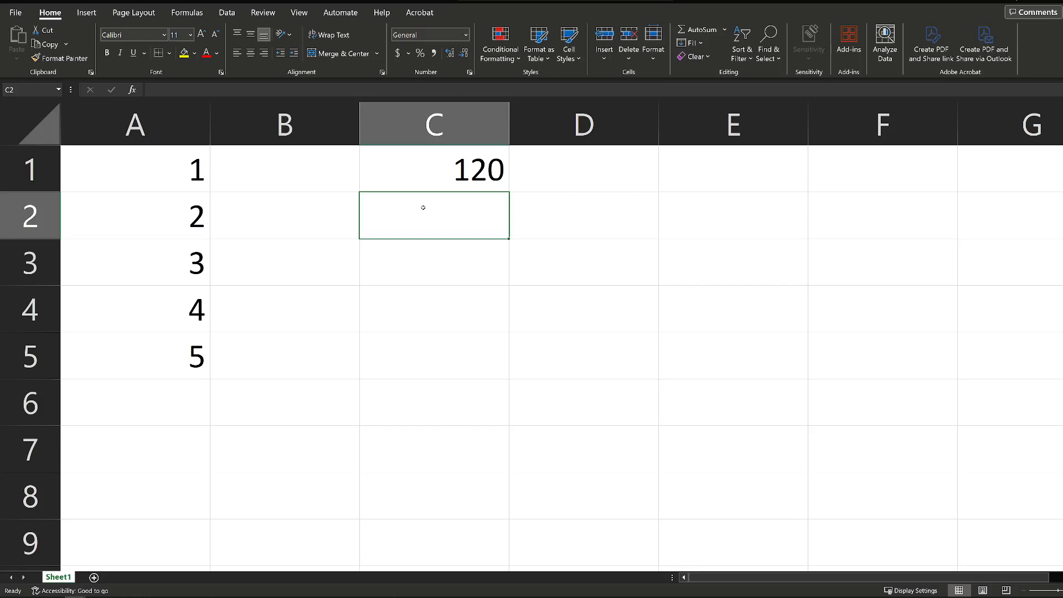
# - Enter =PRODUCT(A1:A5) in C2 so it also returns 120
pyautogui.write('=PRODUCT')
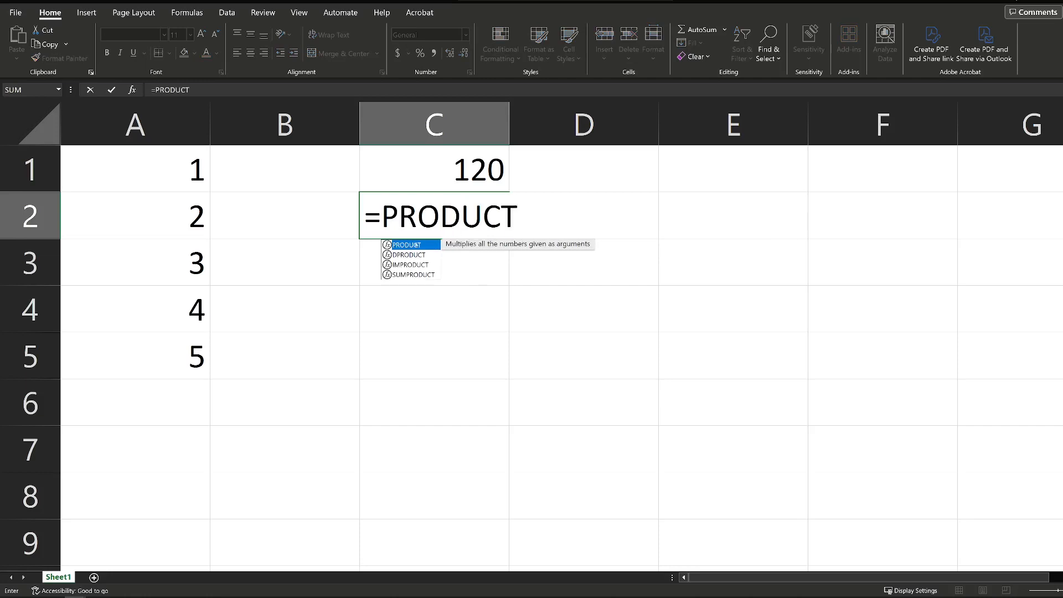
pyautogui.write('(')
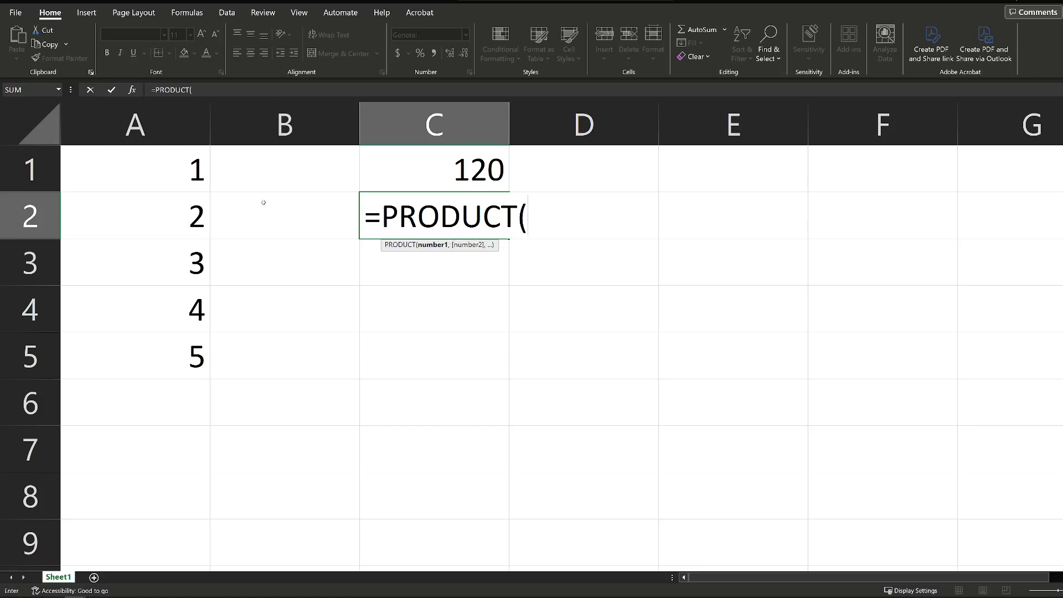
pyautogui.moveTo(135, 169); pyautogui.dragTo(134, 358)
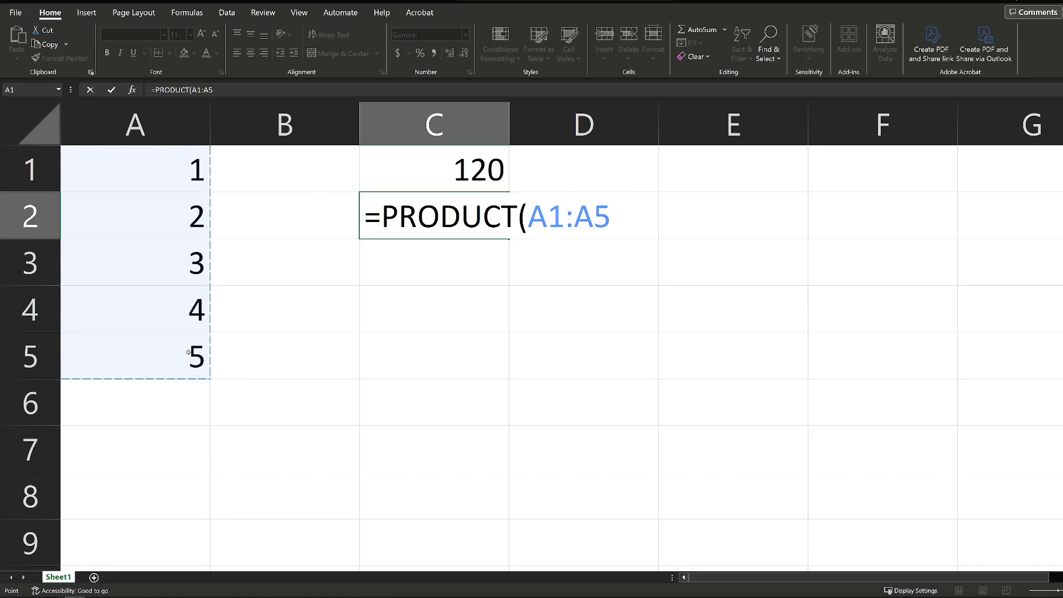
pyautogui.write(')')
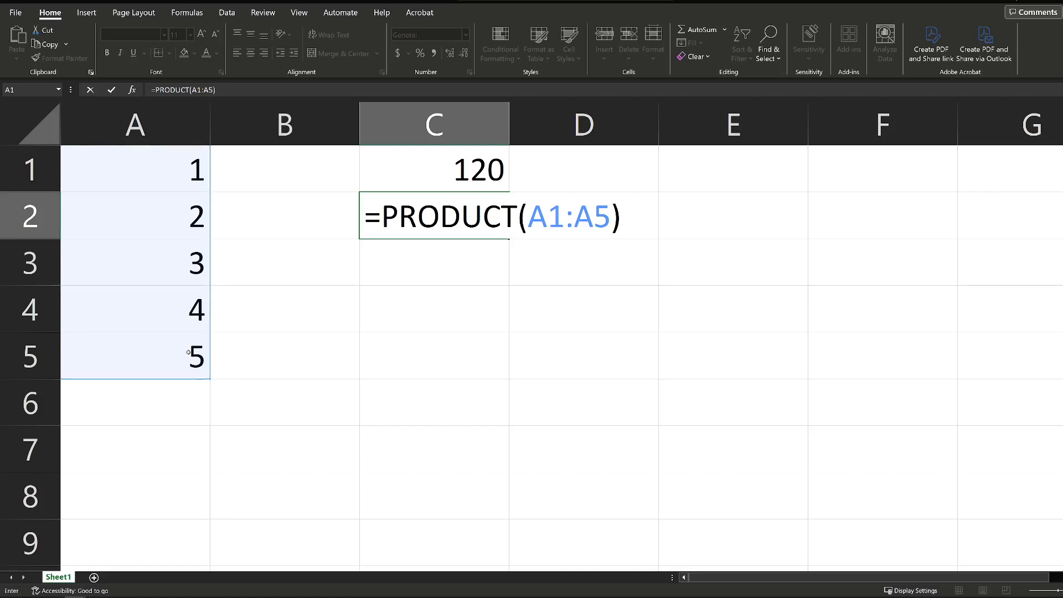
pyautogui.press('Enter')
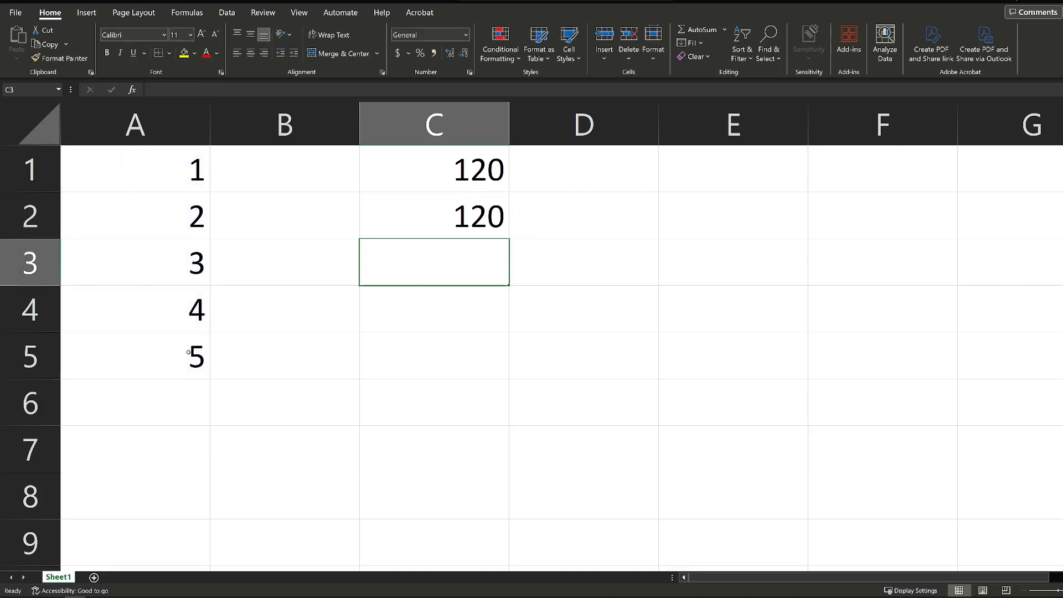
pyautogui.click(449, 207)
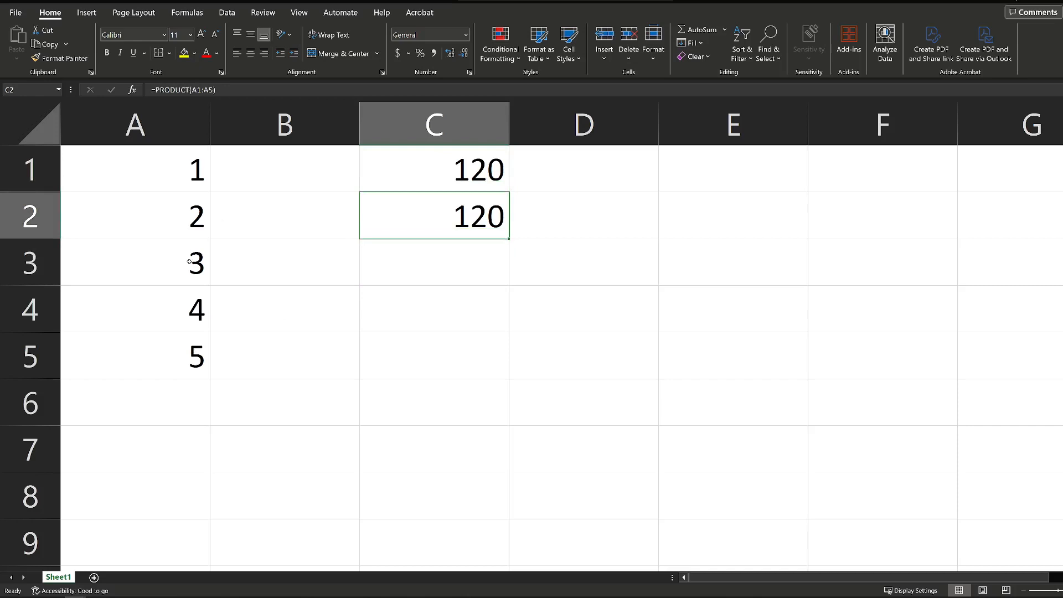
pyautogui.click(136, 261)
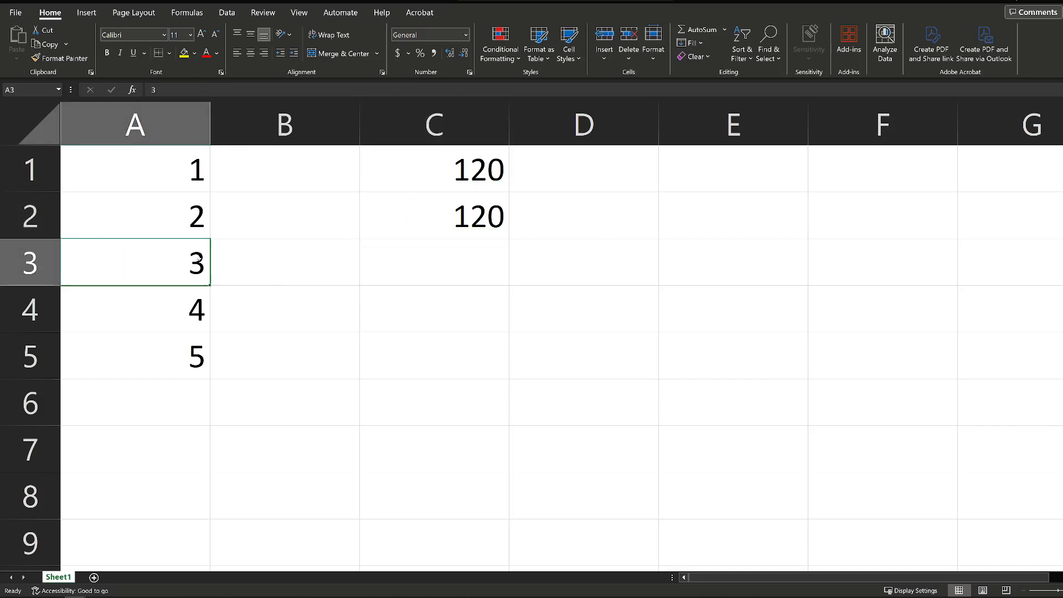